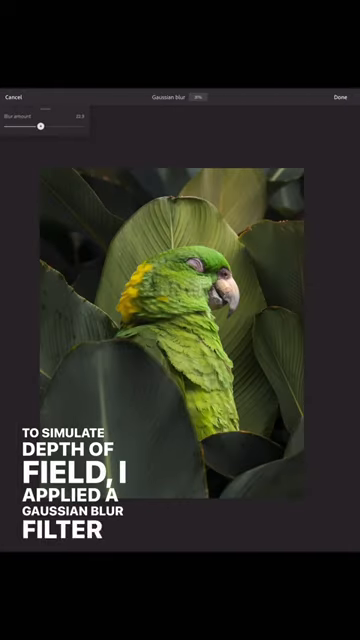
Step: Commit the Gaussian blur on the foreground leaf layer with Done
click(337, 95)
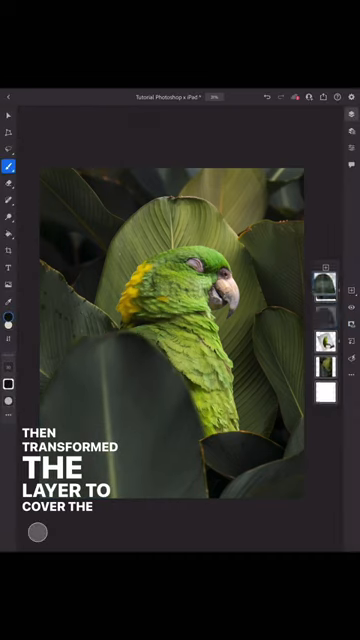